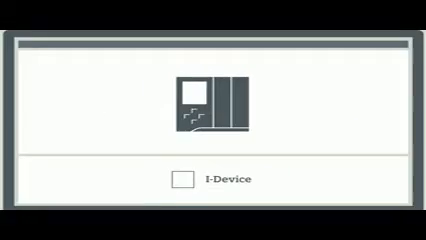
Step: Bring up the network device's context actions to start adding a new communication connection
click(180, 180)
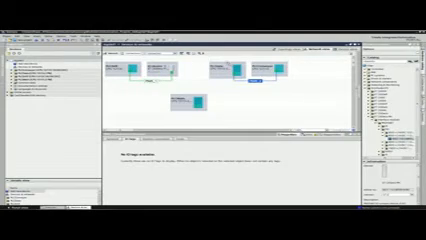
right_click(256, 80)
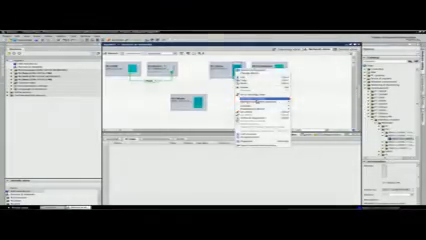